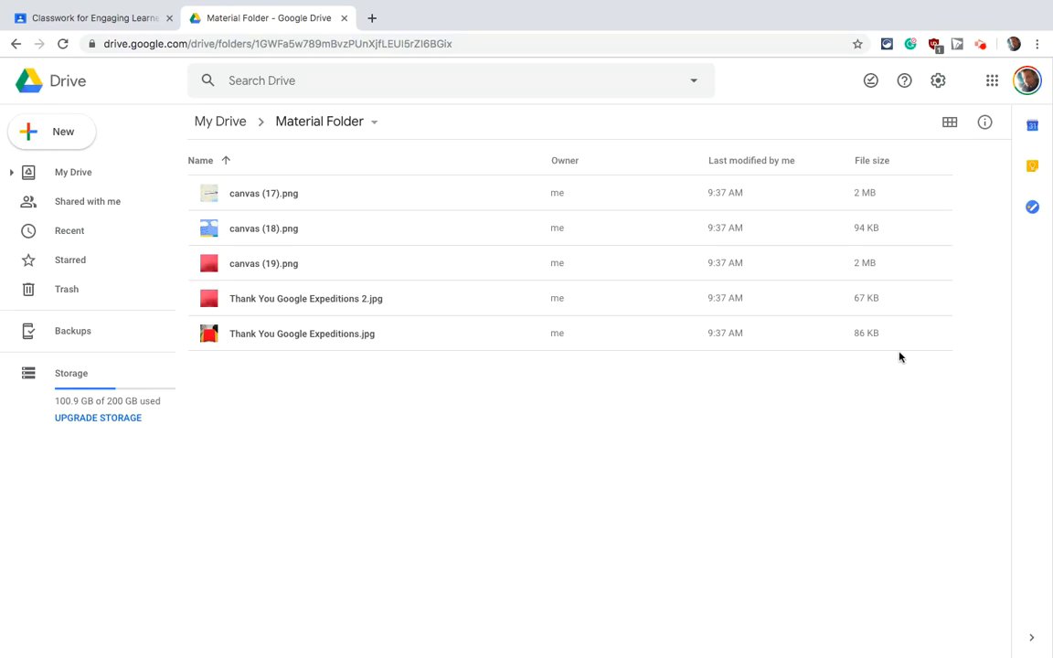
pyautogui.moveTo(821, 417)
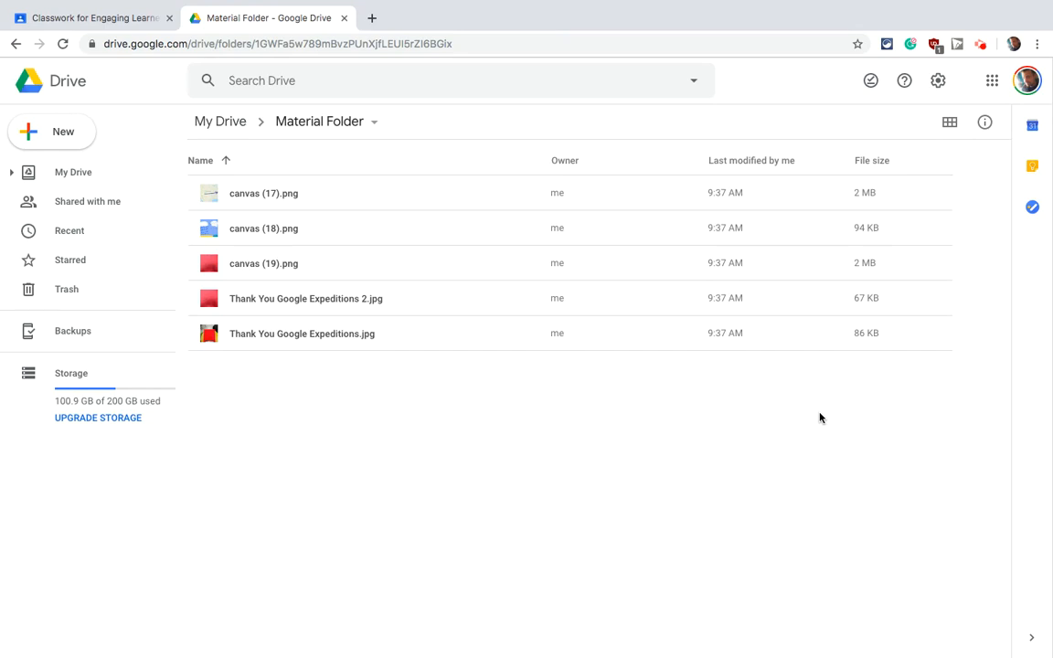
pyautogui.moveTo(411, 176)
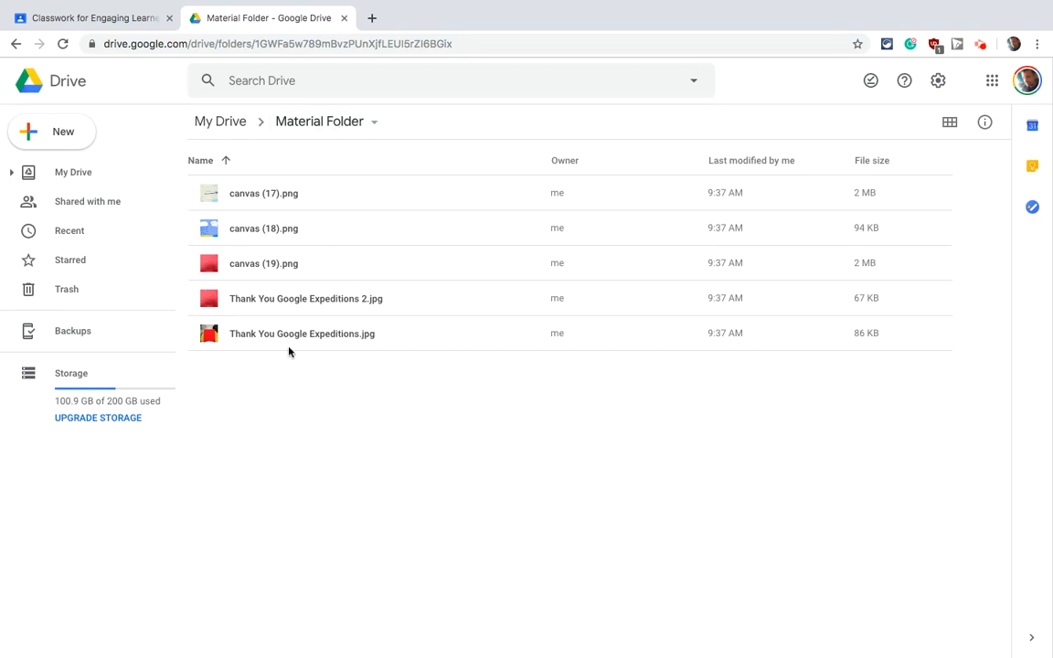
pyautogui.moveTo(318, 363)
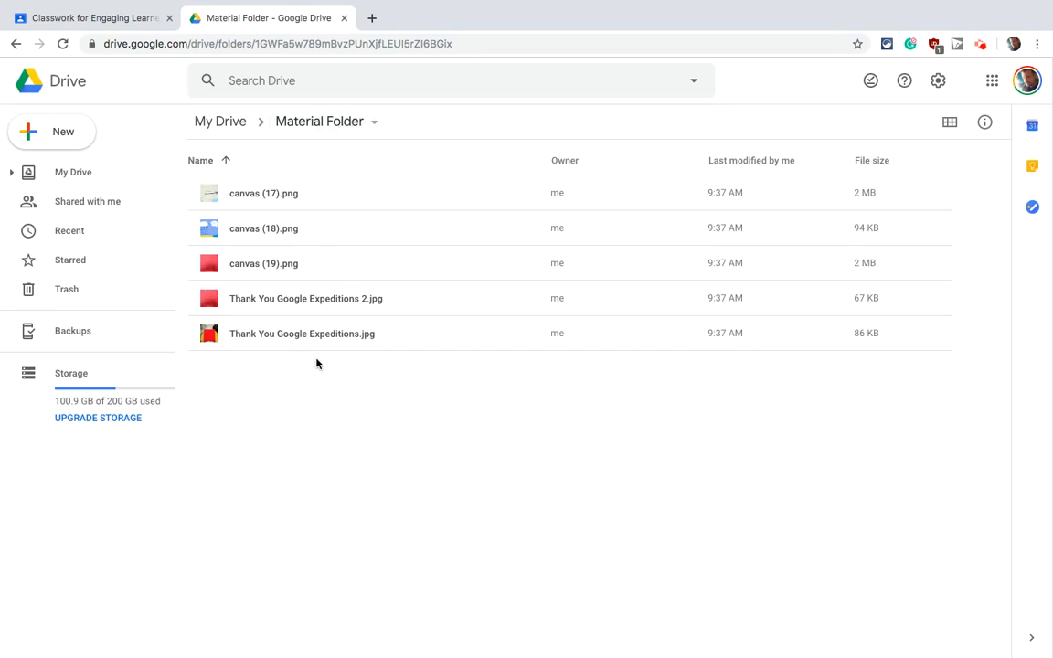
pyautogui.moveTo(327, 362)
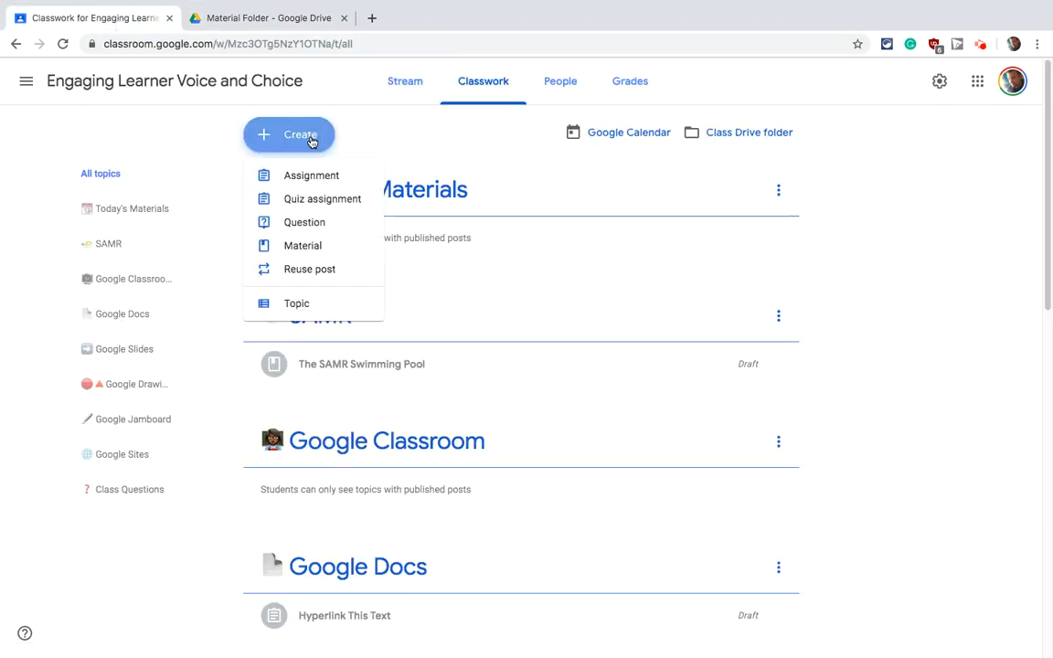
# Draft a new material titled 'Materials Folder' and start attaching from Google Drive
pyautogui.click(304, 245)
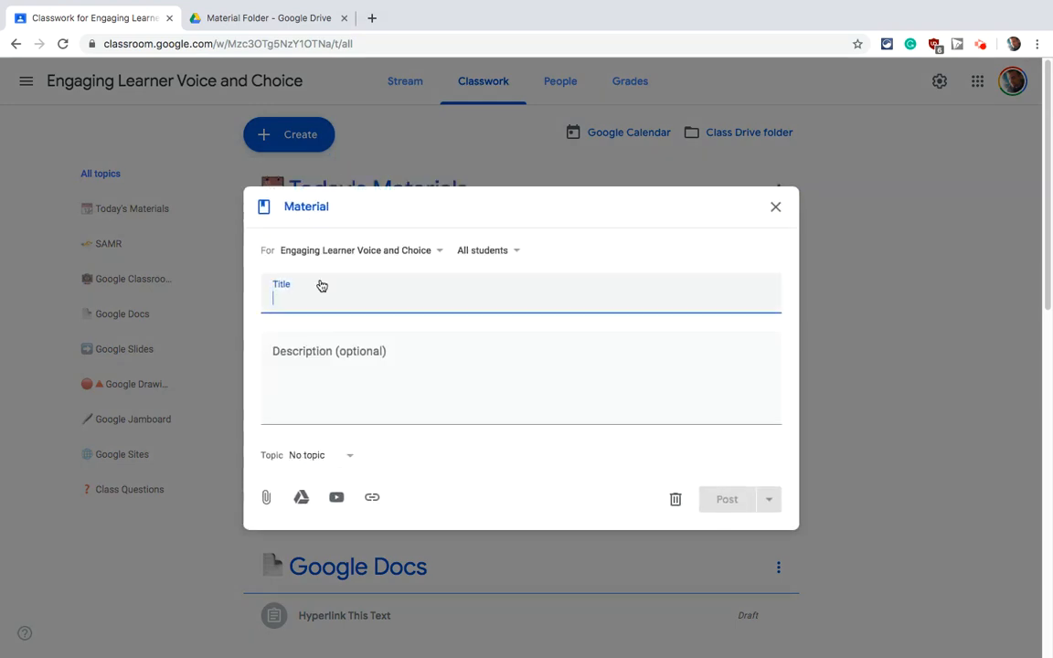
pyautogui.write('Materials Folder')
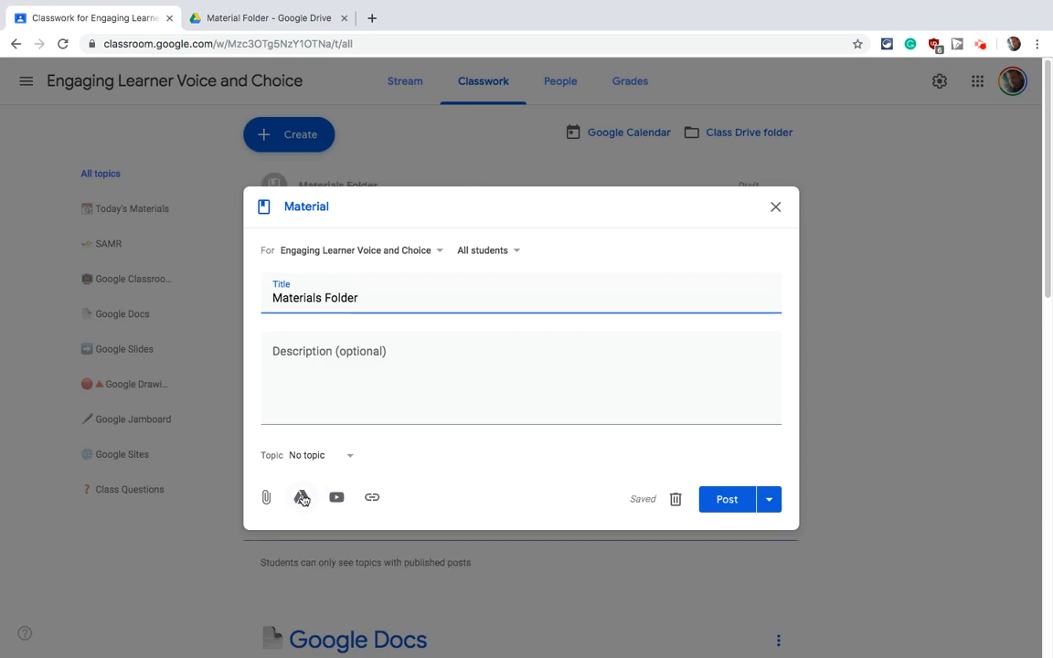
pyautogui.click(302, 498)
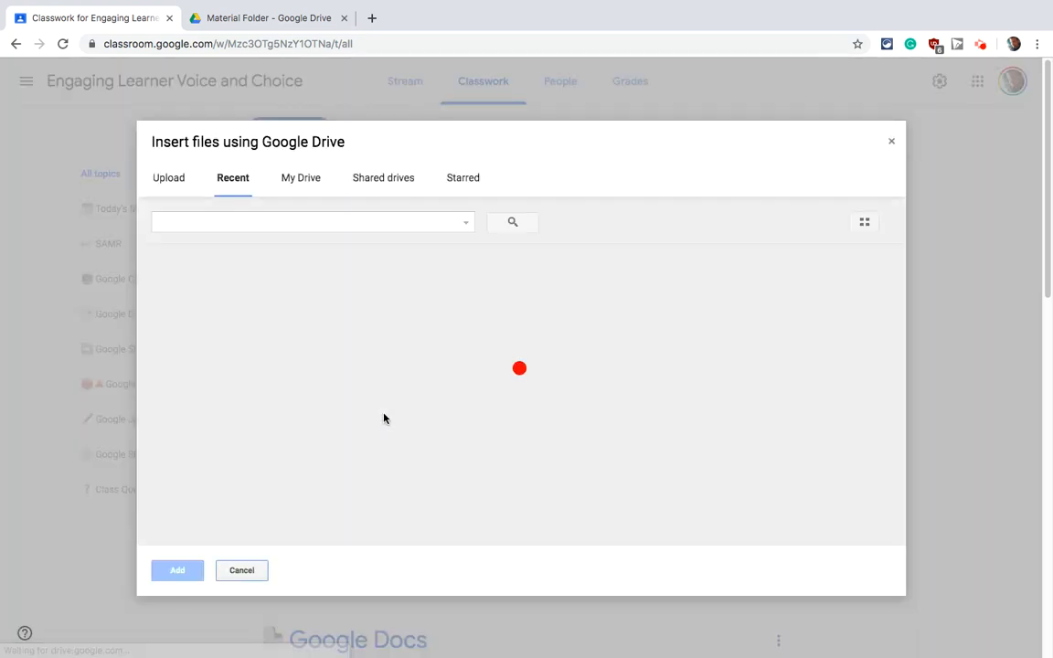
# Browse My Drive to the Material Folder's images, then view that folder in Google Drive
pyautogui.click(300, 177)
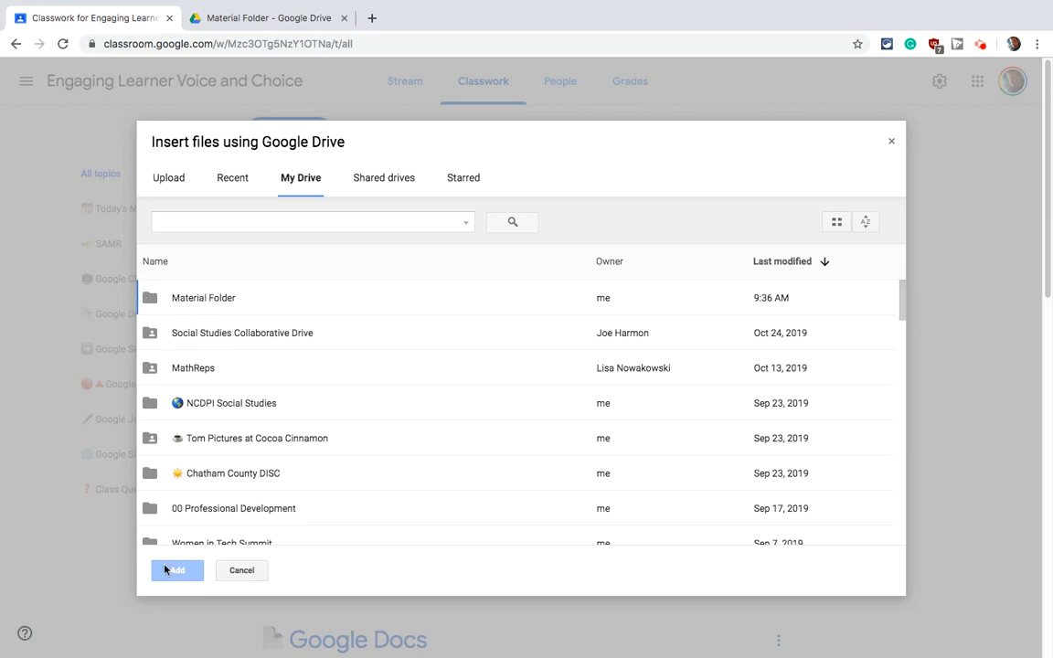
pyautogui.moveTo(205, 296)
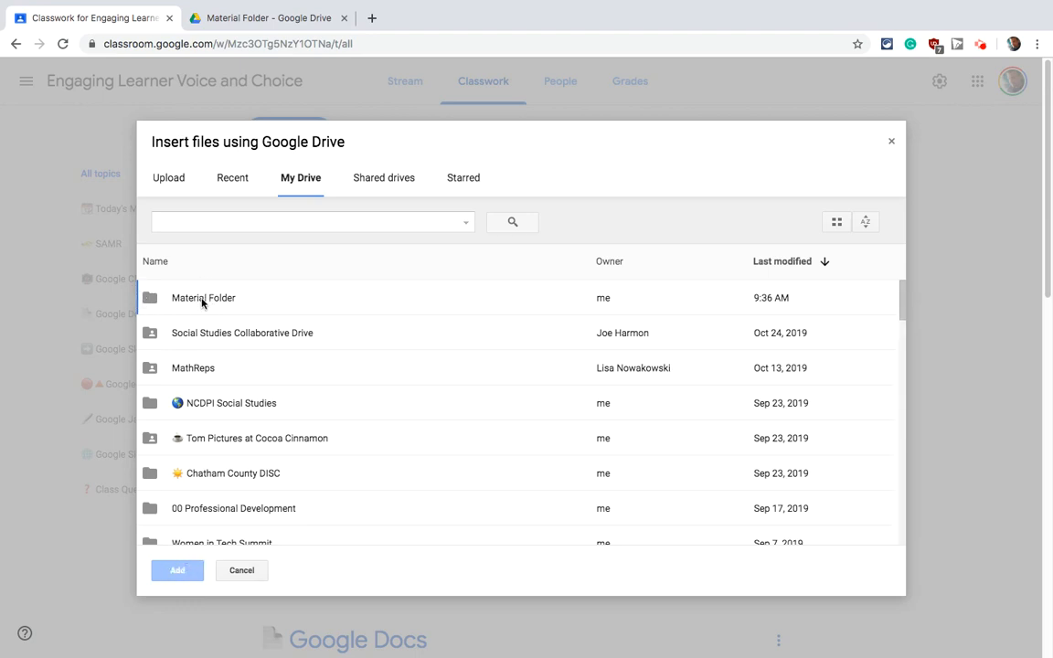
pyautogui.doubleClick(203, 296)
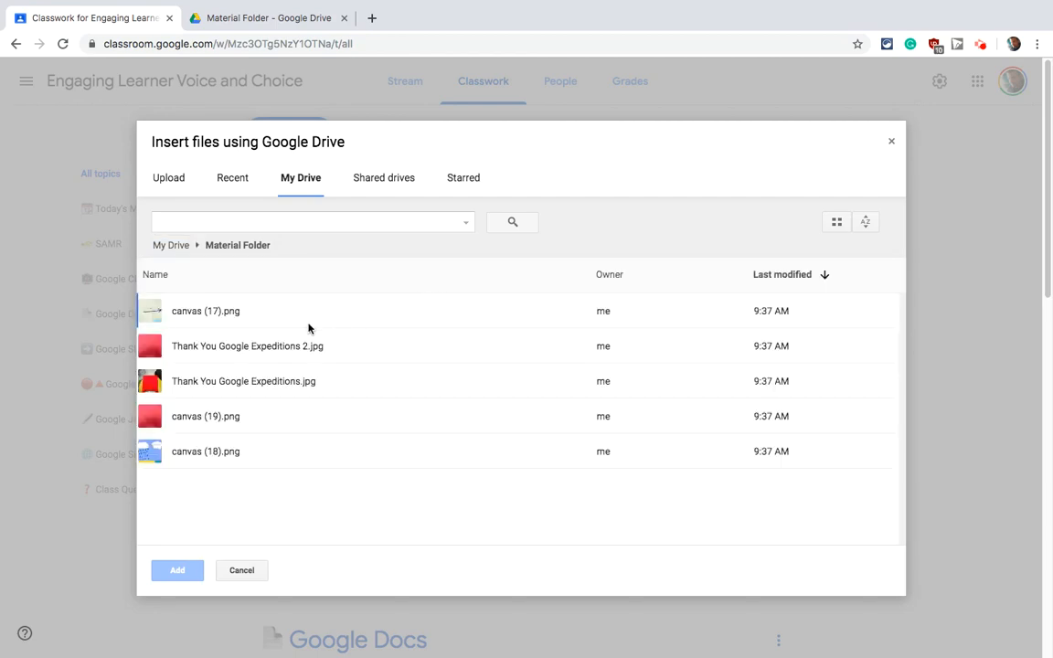
pyautogui.click(205, 311)
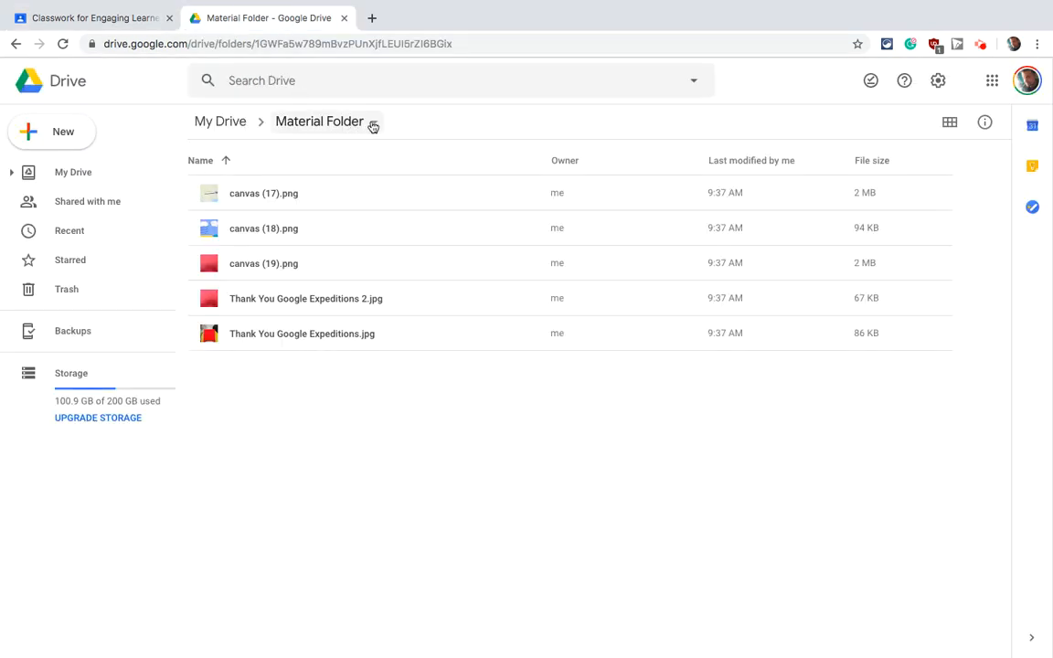
# Turn on link sharing for Material Folder so anyone with the link can view, and copy it
pyautogui.click(373, 120)
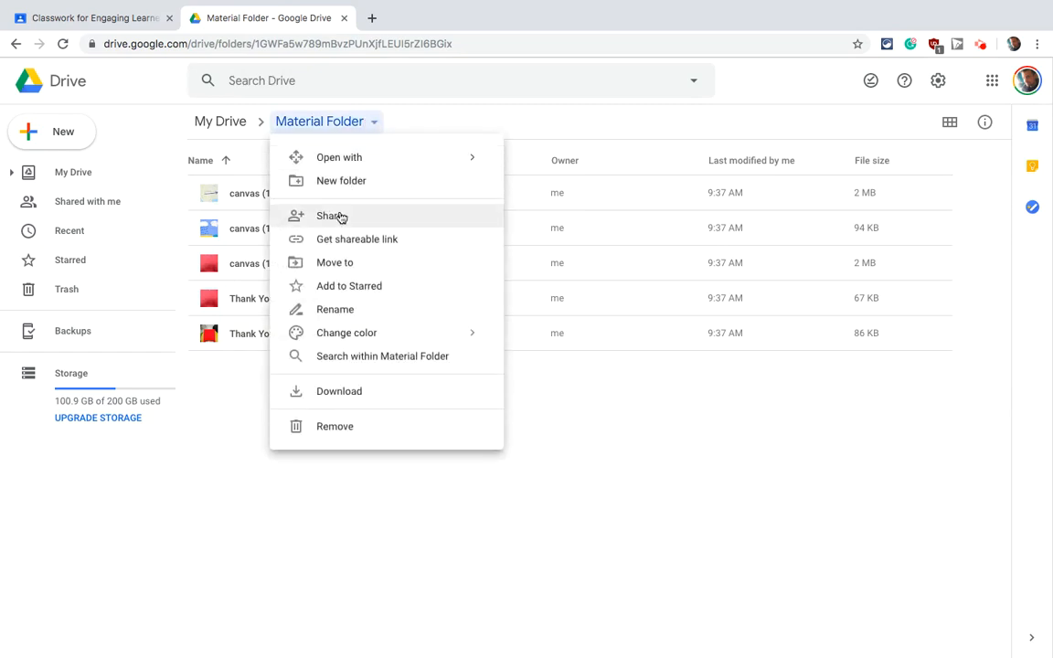
pyautogui.click(356, 237)
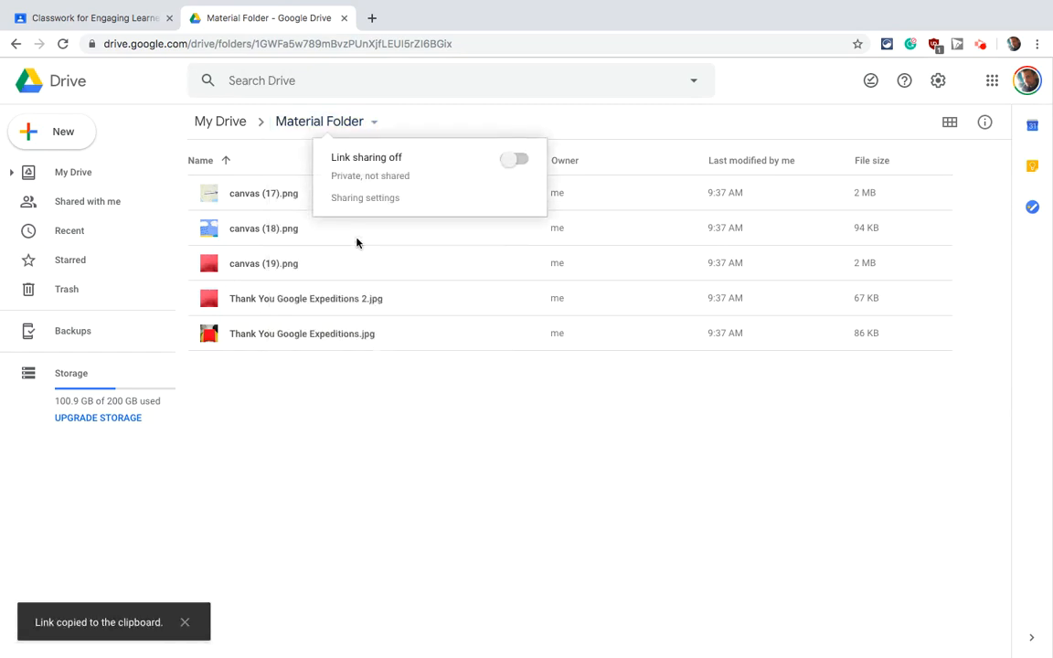
pyautogui.click(515, 159)
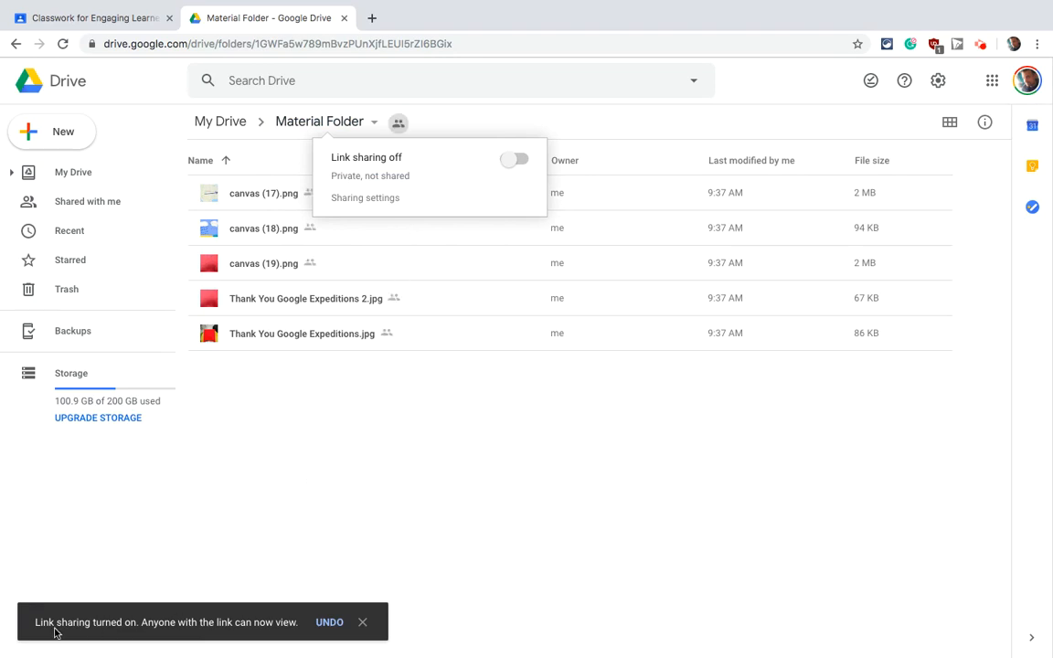
pyautogui.click(515, 160)
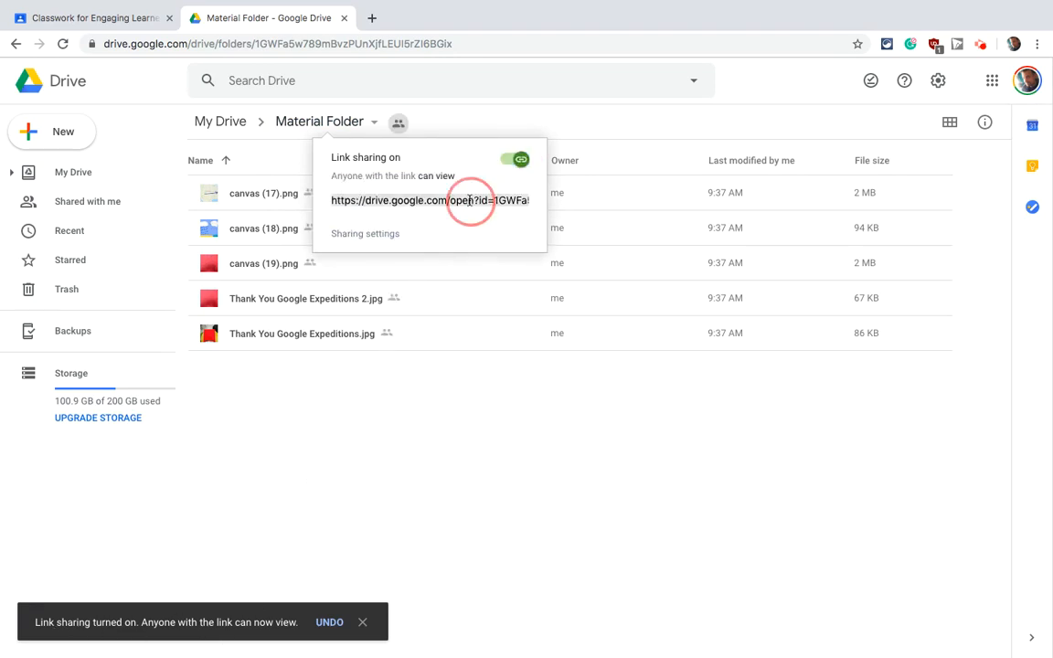
pyautogui.rightClick(468, 200)
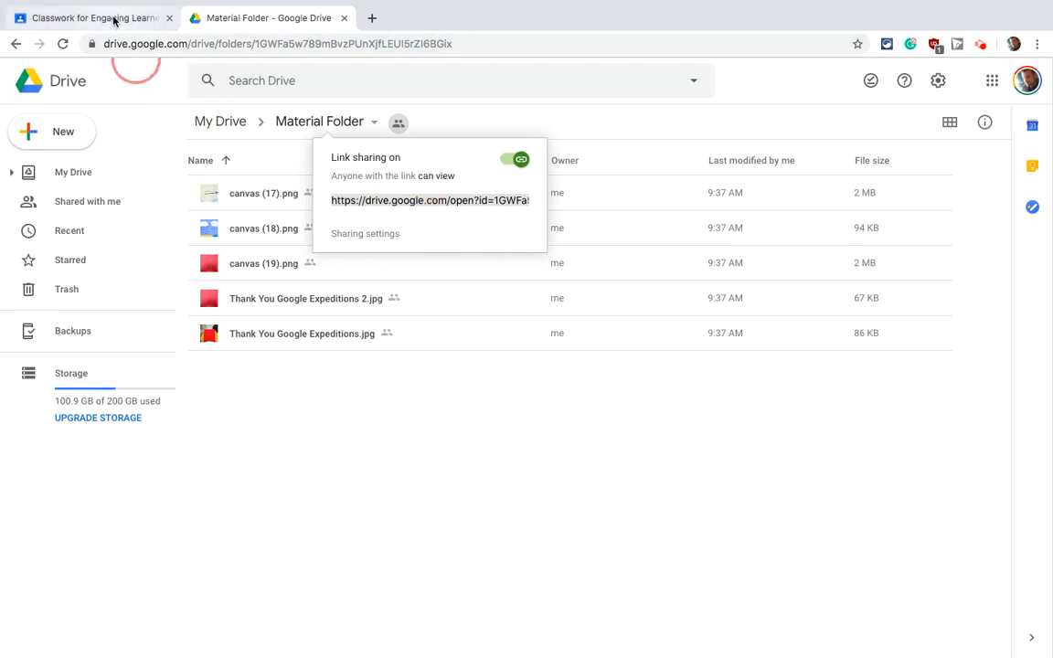
# Attach the copied Drive folder URL to the material and post it to the Classwork page
pyautogui.click(91, 19)
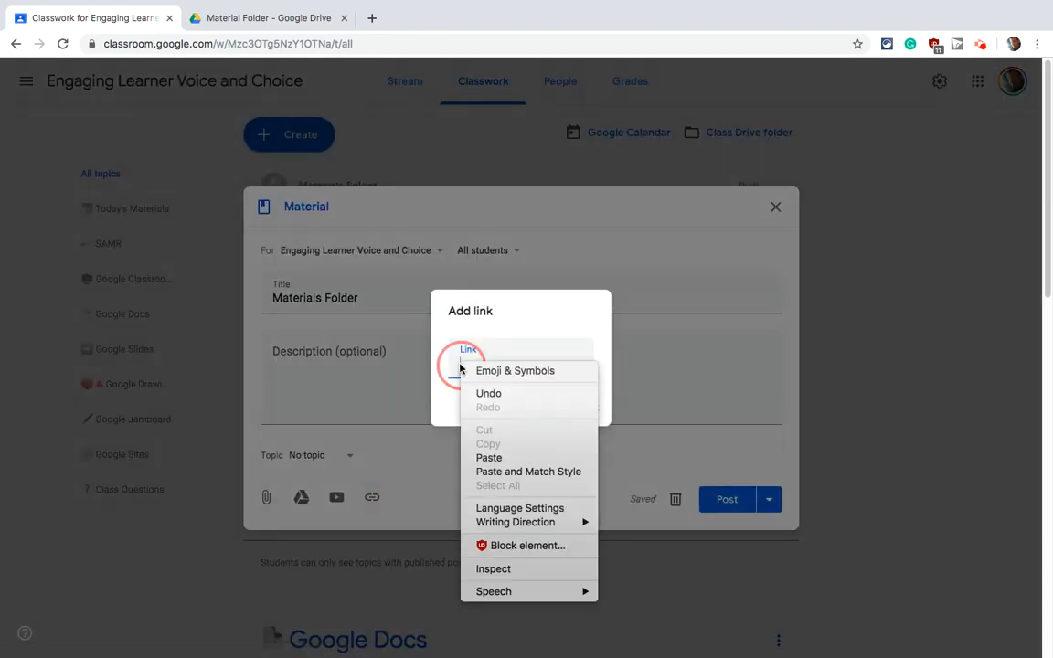
pyautogui.click(490, 458)
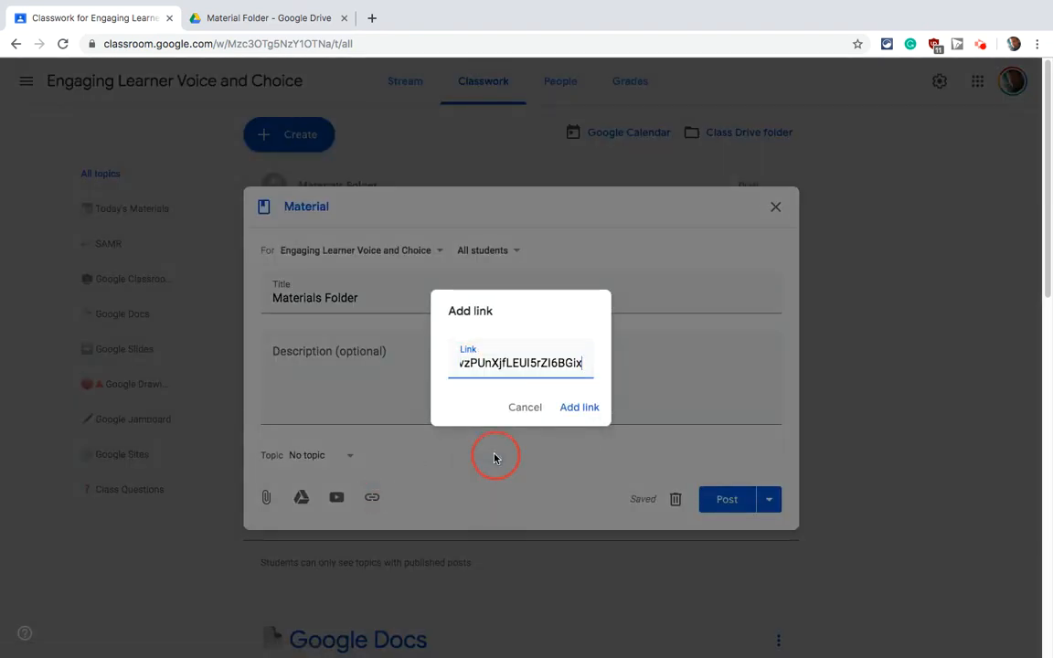
pyautogui.click(578, 406)
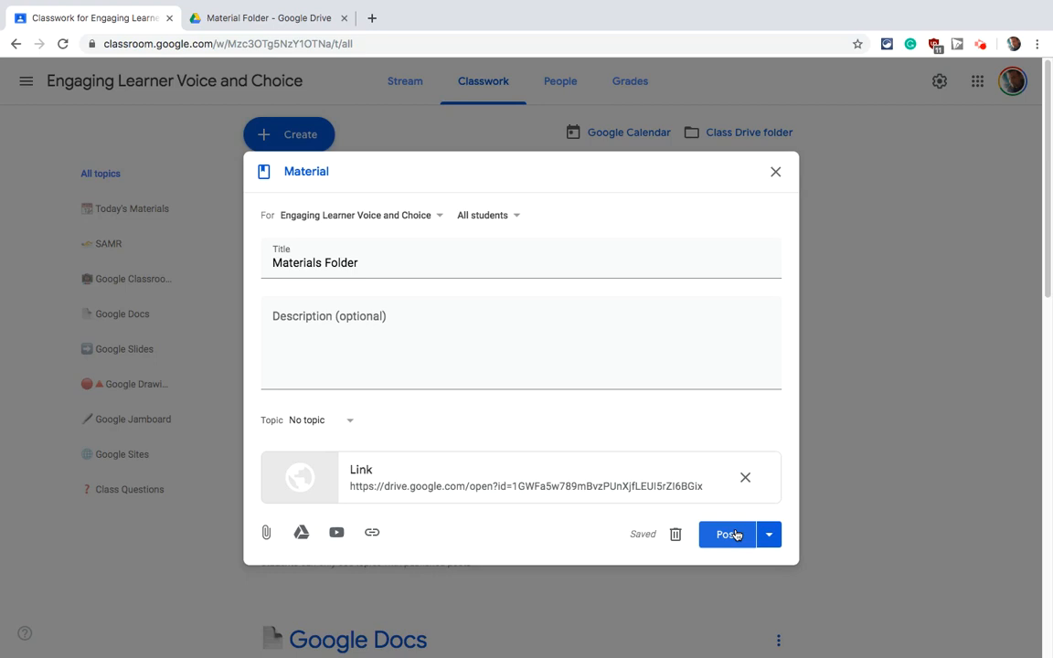
pyautogui.click(724, 534)
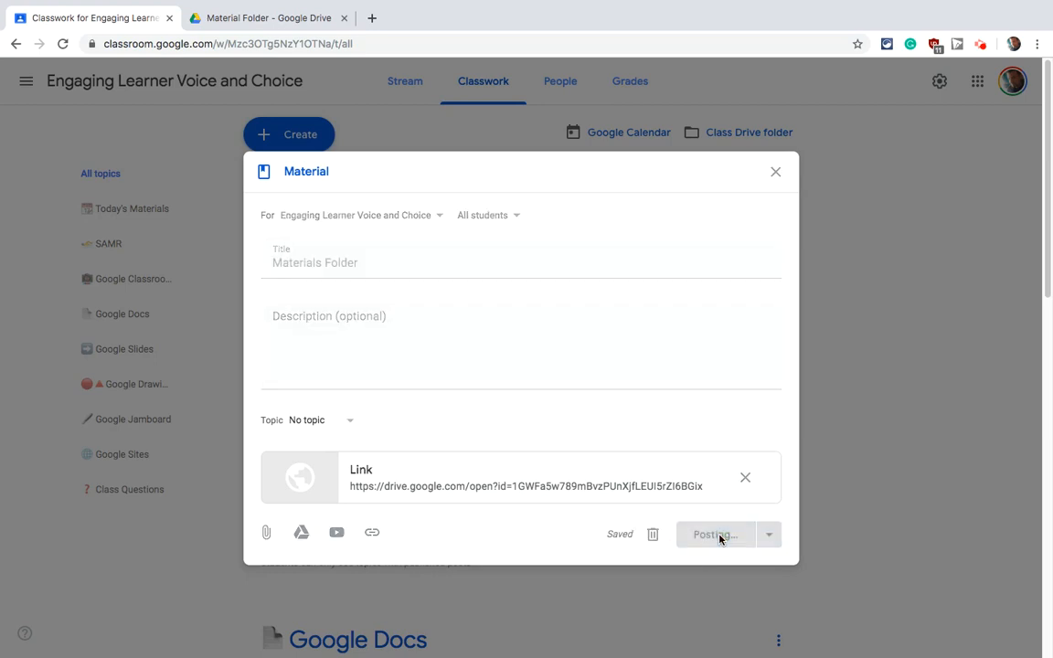
pyautogui.click(716, 534)
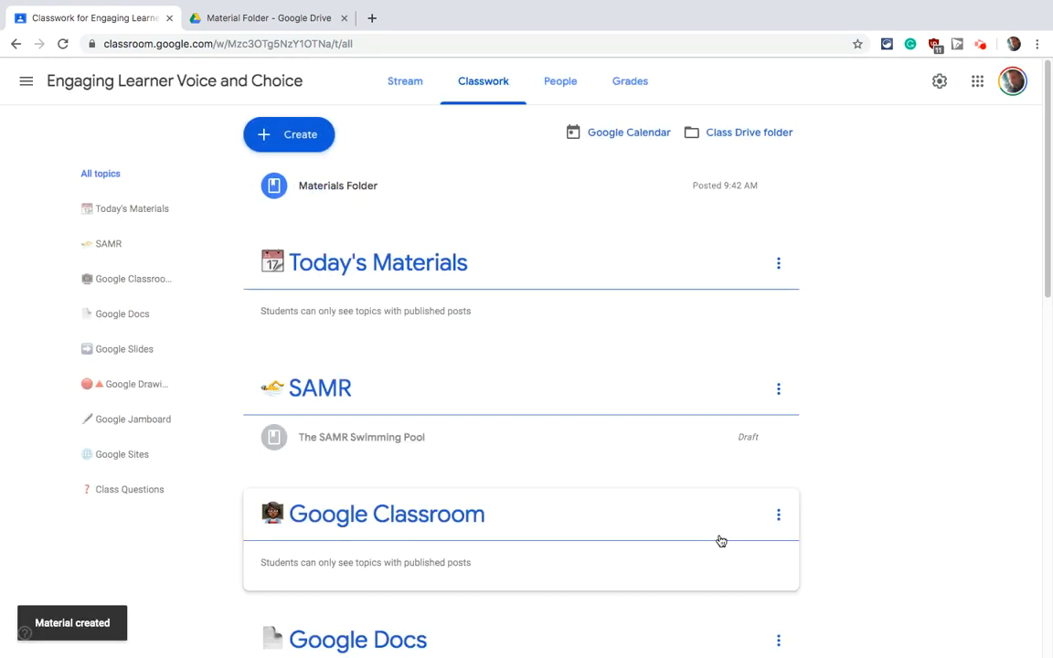
pyautogui.moveTo(391, 187)
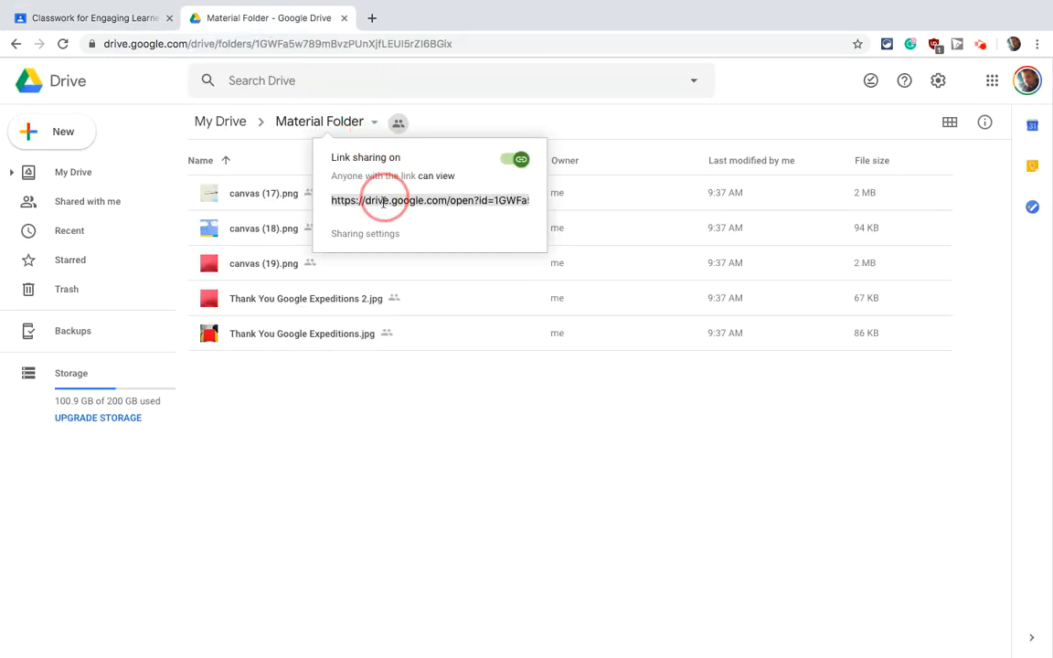
# Return to the Classwork page and start a fresh blank Material post
pyautogui.click(92, 18)
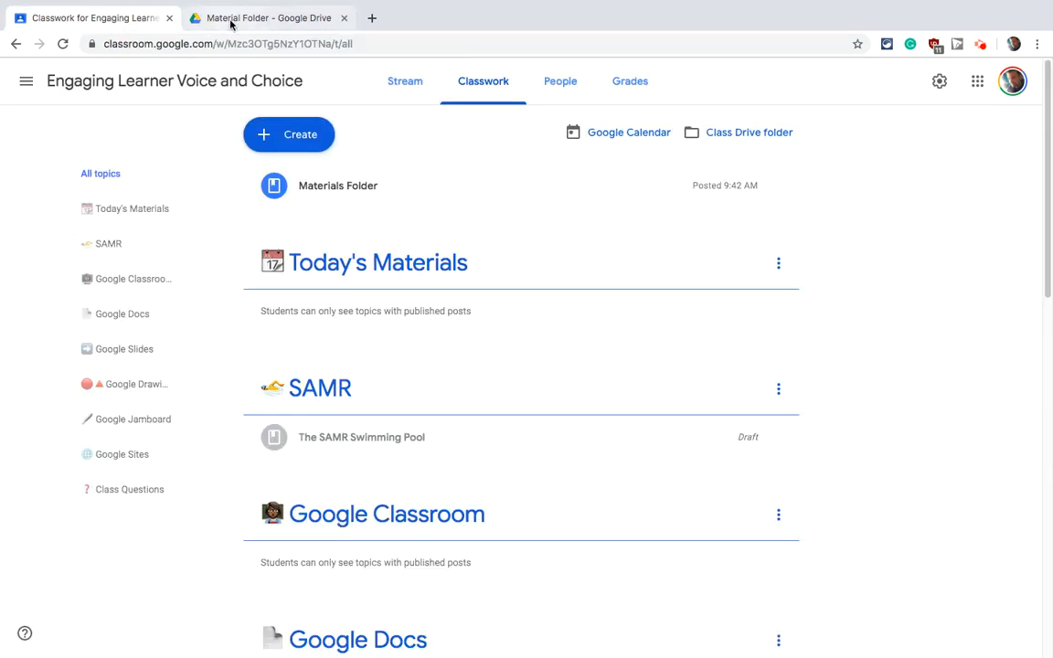
pyautogui.click(302, 136)
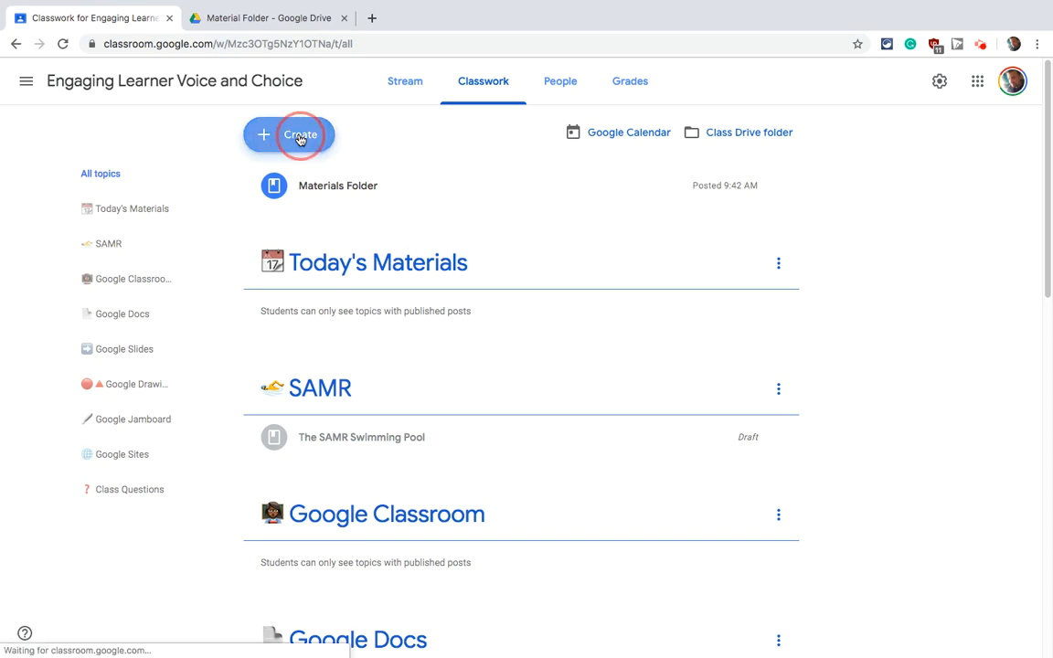
pyautogui.click(300, 135)
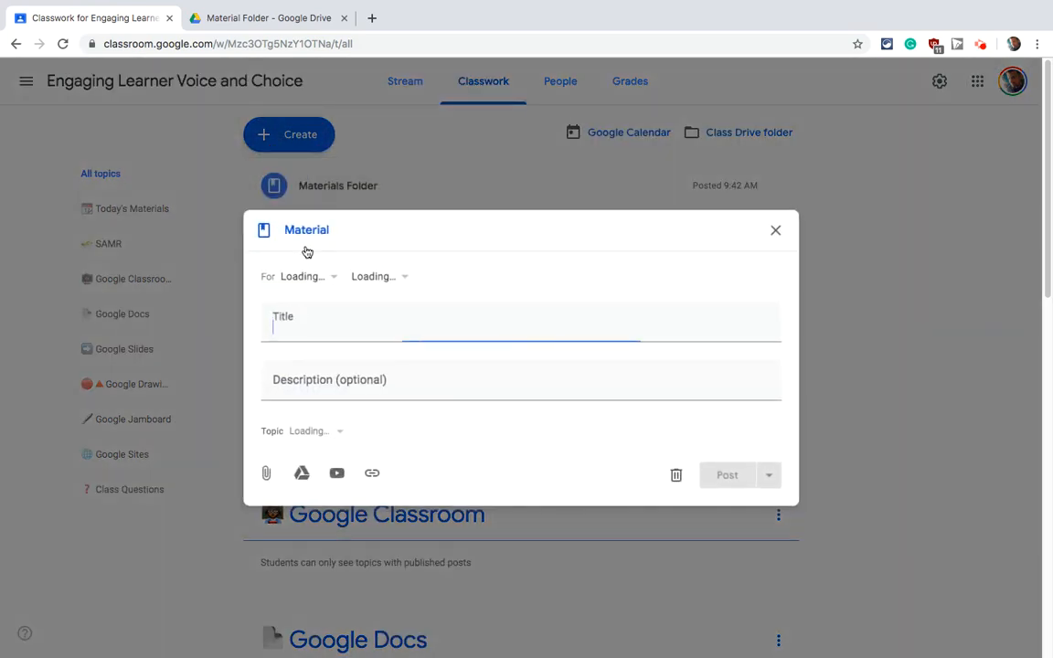